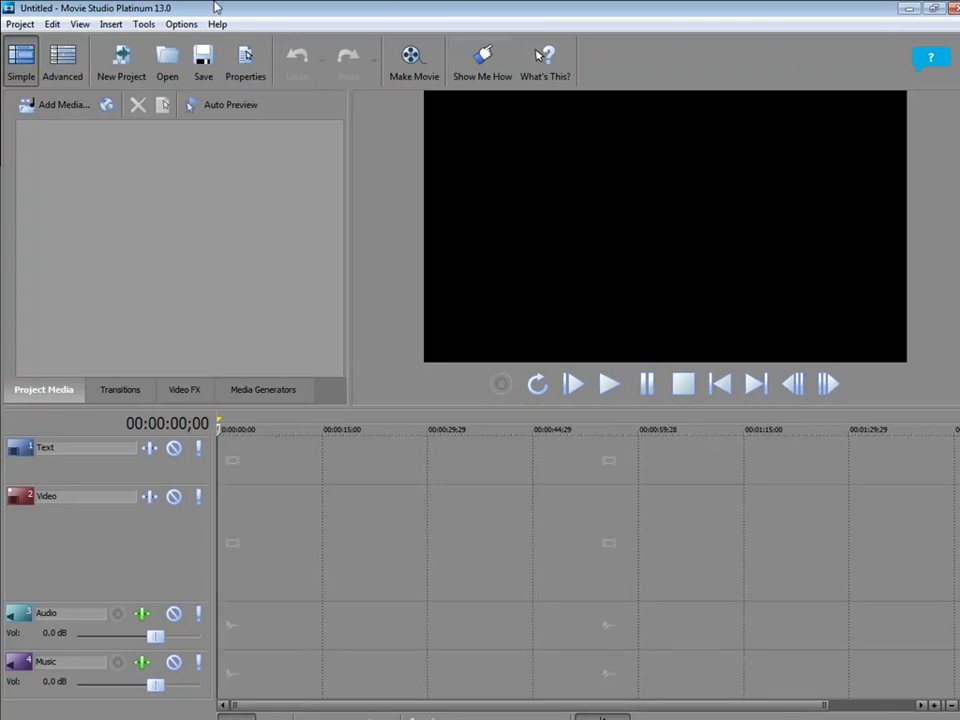
{"action": "mouse_move", "coordinate": [62, 60]}
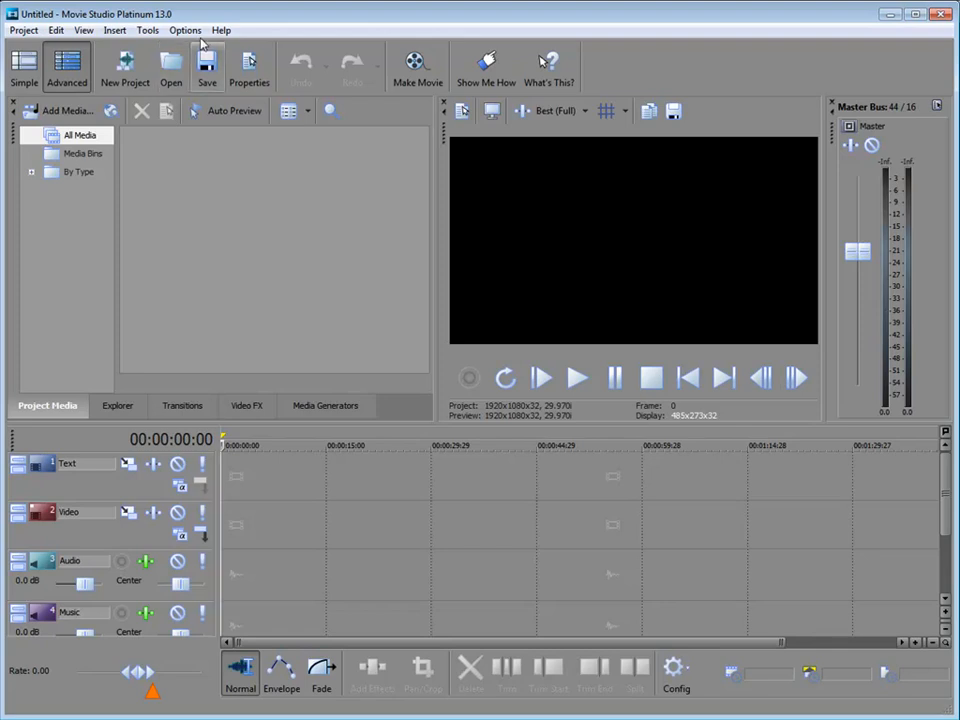
{"action": "left_click", "coordinate": [221, 30]}
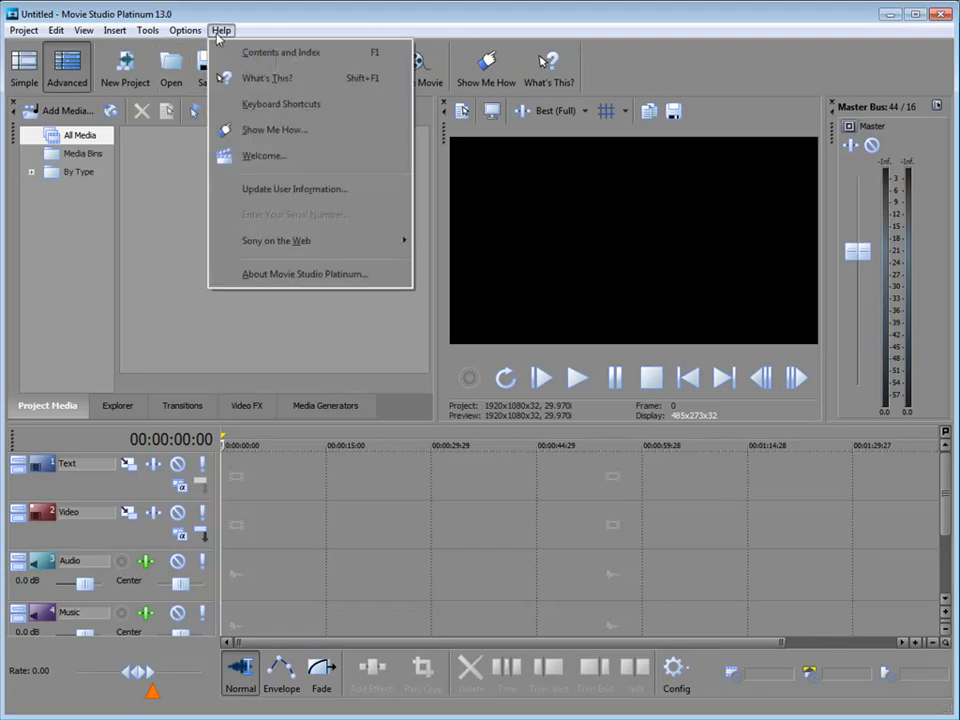
{"action": "left_click", "coordinate": [264, 155]}
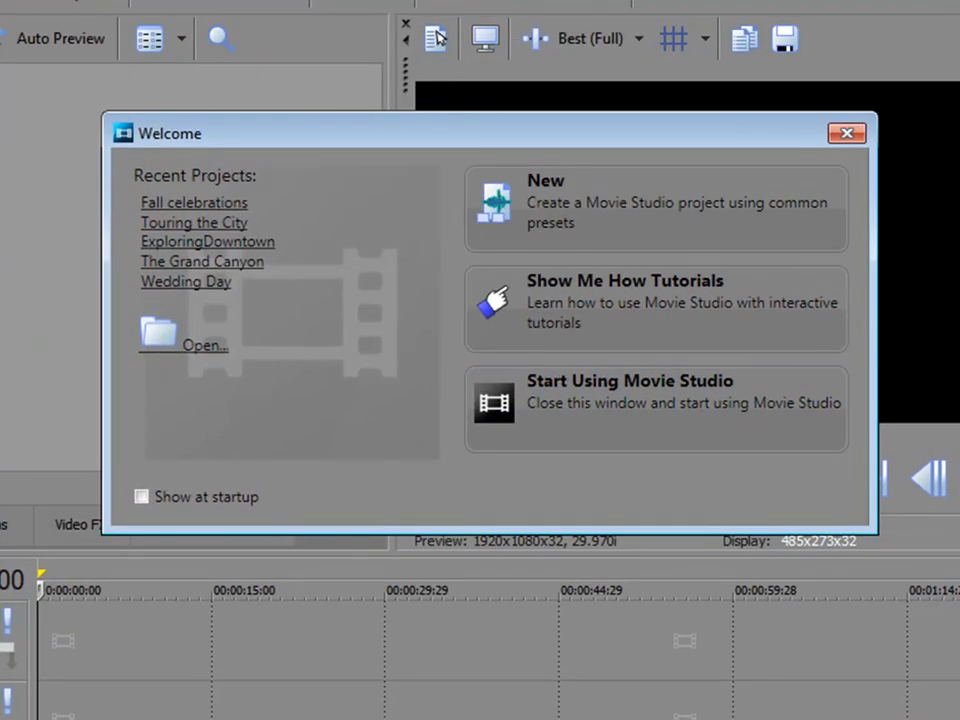
{"action": "mouse_move", "coordinate": [445, 500]}
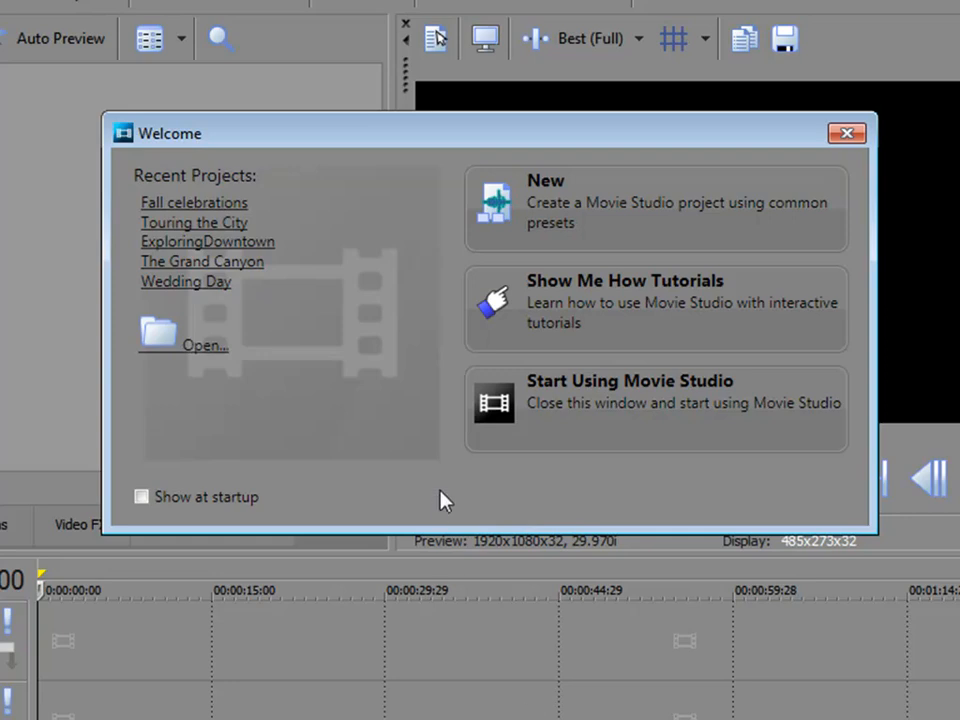
{"action": "mouse_move", "coordinate": [778, 300]}
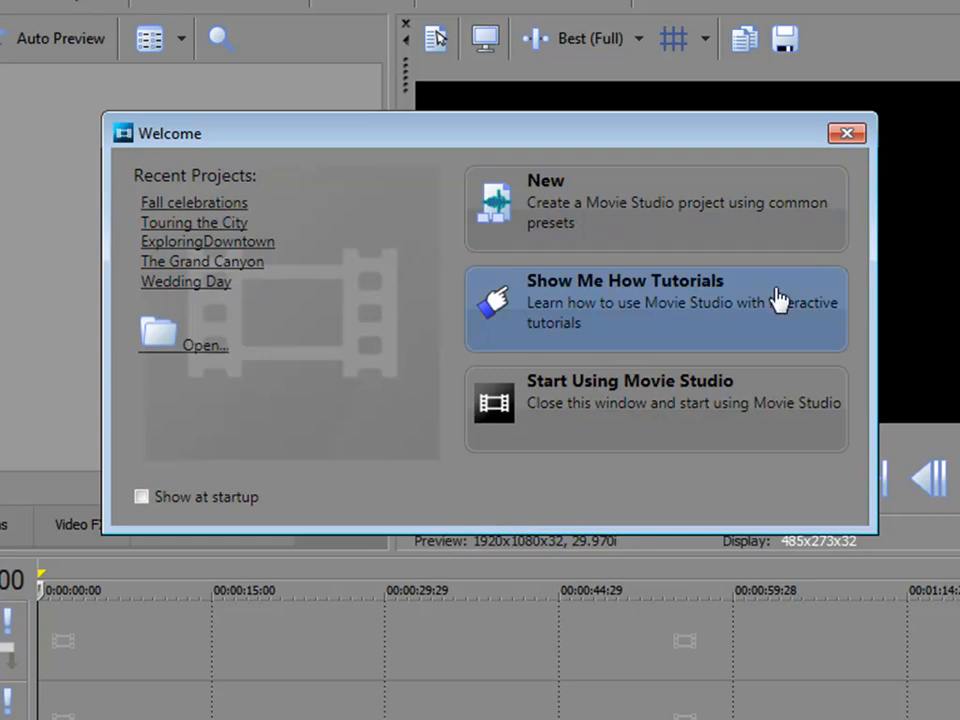
{"action": "mouse_move", "coordinate": [758, 428]}
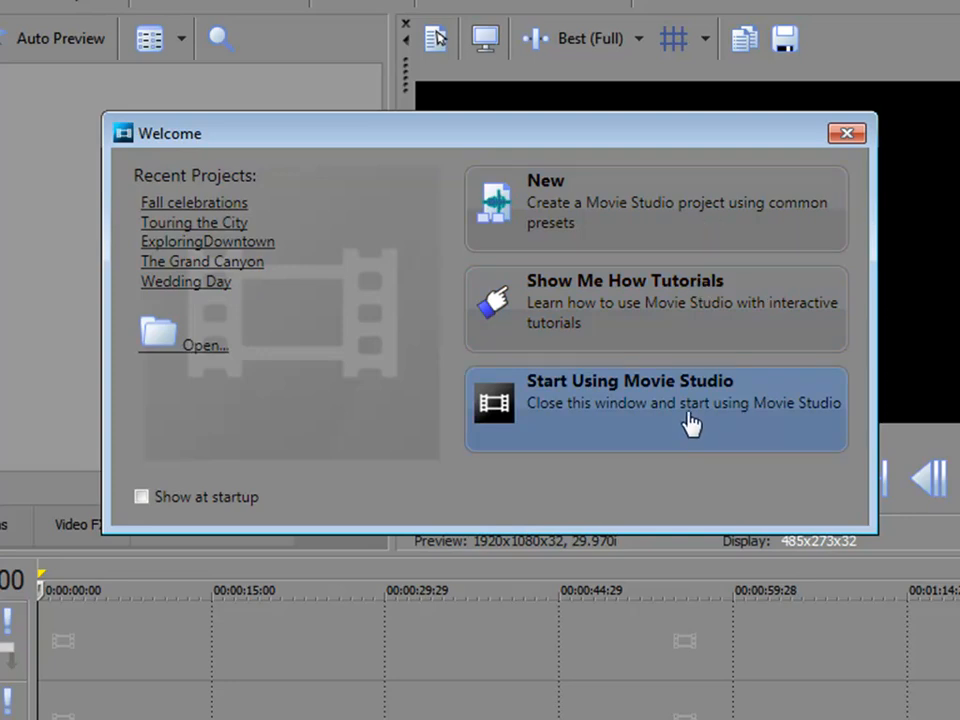
{"action": "mouse_move", "coordinate": [248, 498]}
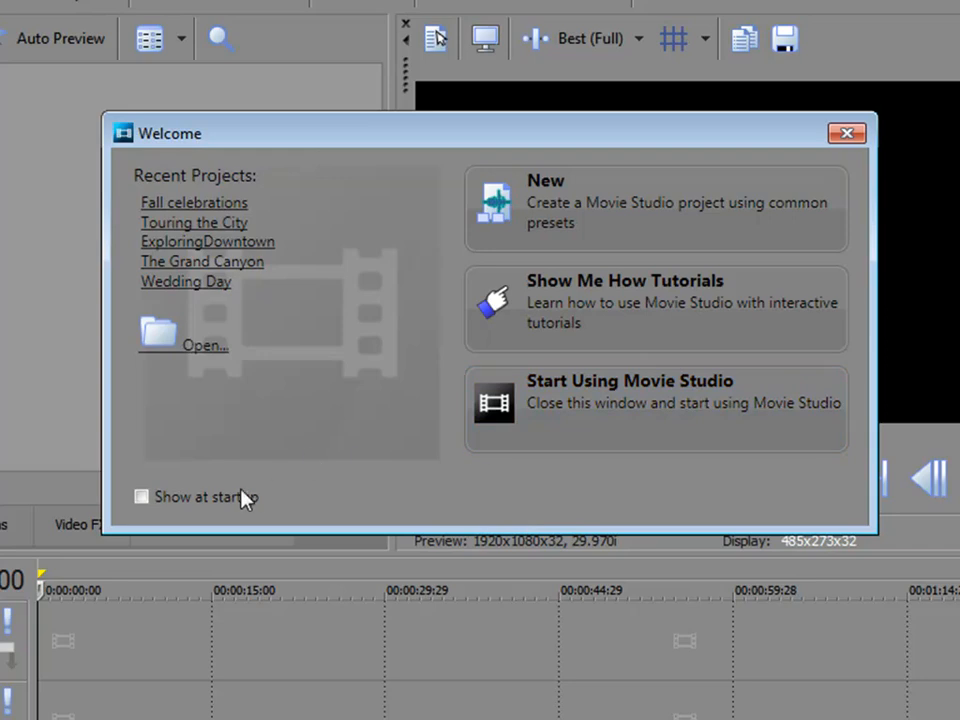
{"action": "left_click", "coordinate": [141, 497]}
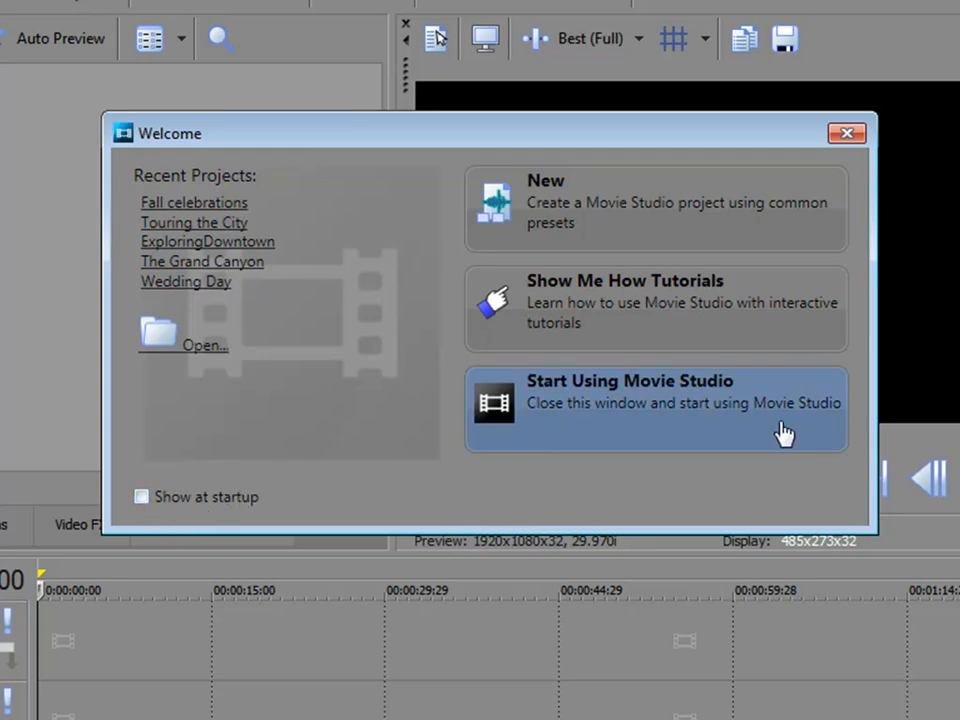
{"action": "left_click", "coordinate": [655, 408]}
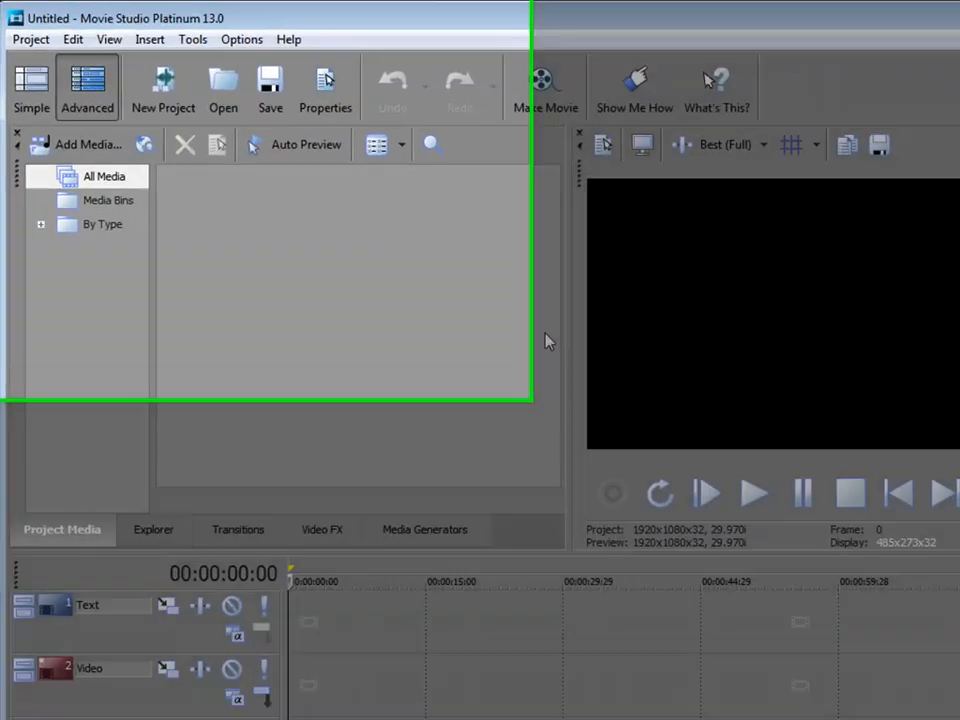
Step: Open the New Project dialog from the toolbar
{"action": "left_click", "coordinate": [30, 39]}
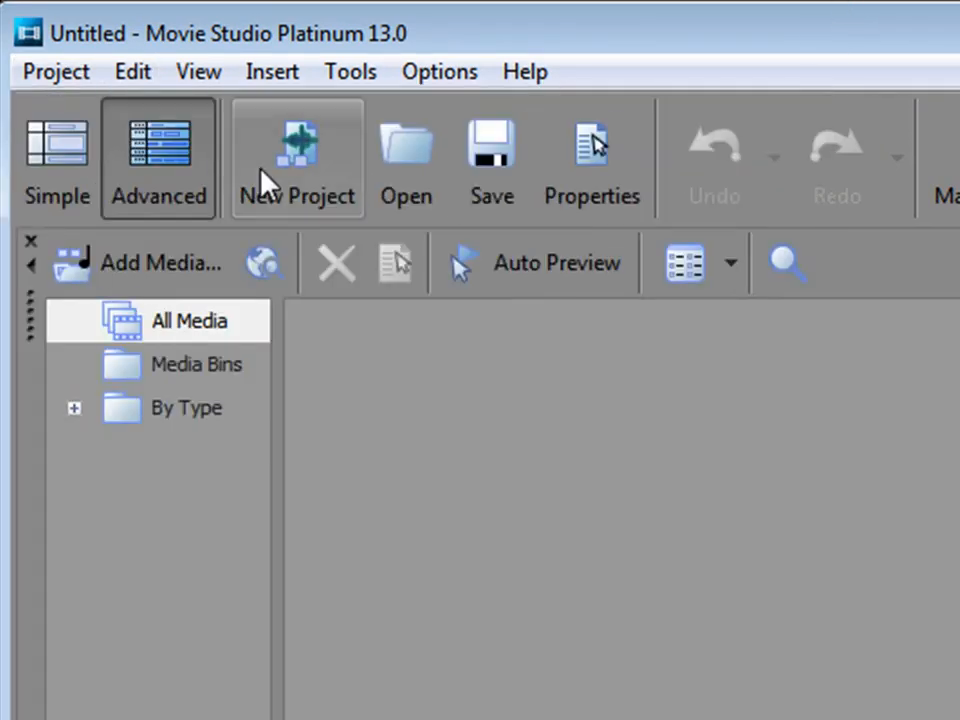
{"action": "mouse_move", "coordinate": [298, 155]}
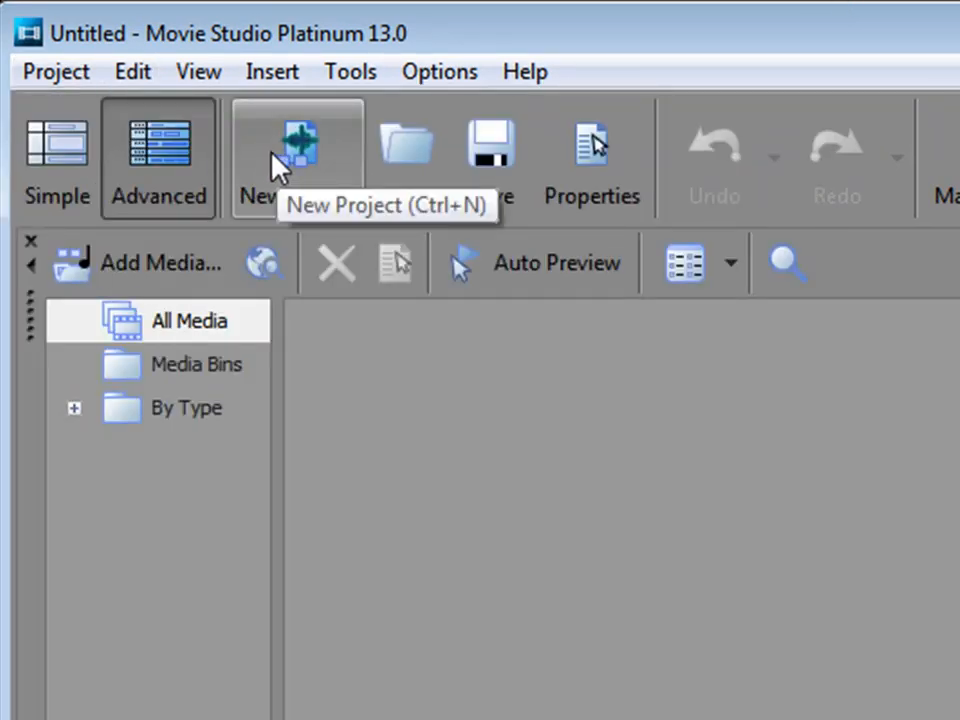
{"action": "left_click", "coordinate": [297, 145]}
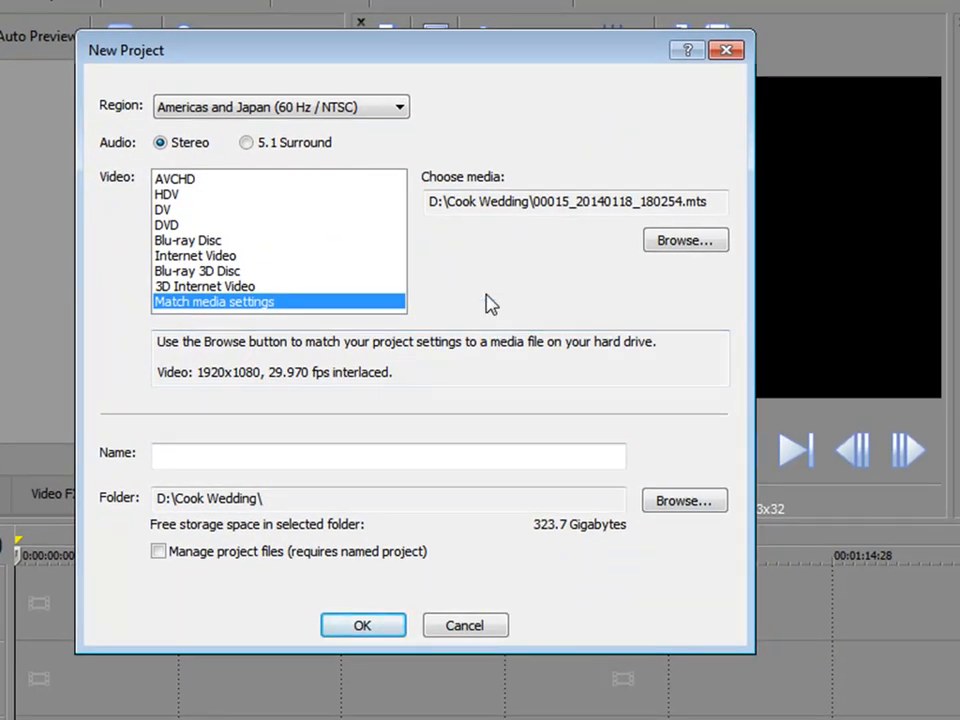
{"action": "mouse_move", "coordinate": [297, 242]}
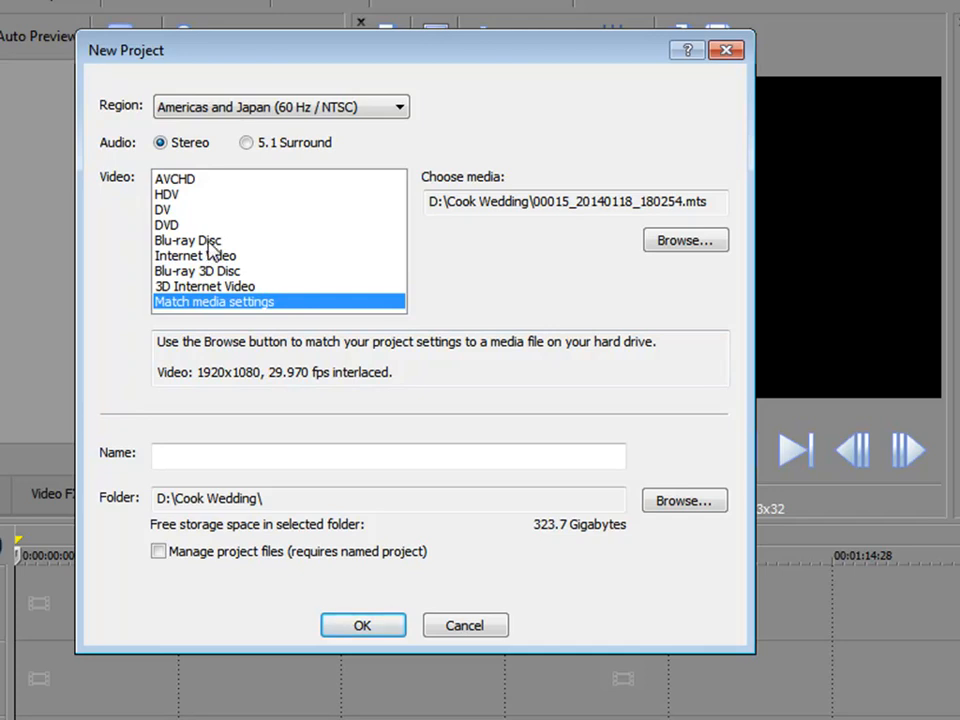
Step: Browse the Blu-ray Disc, Blu-ray 3D, 3D Internet Video, DV and HDV presets, ending on HDV
{"action": "left_click", "coordinate": [167, 225]}
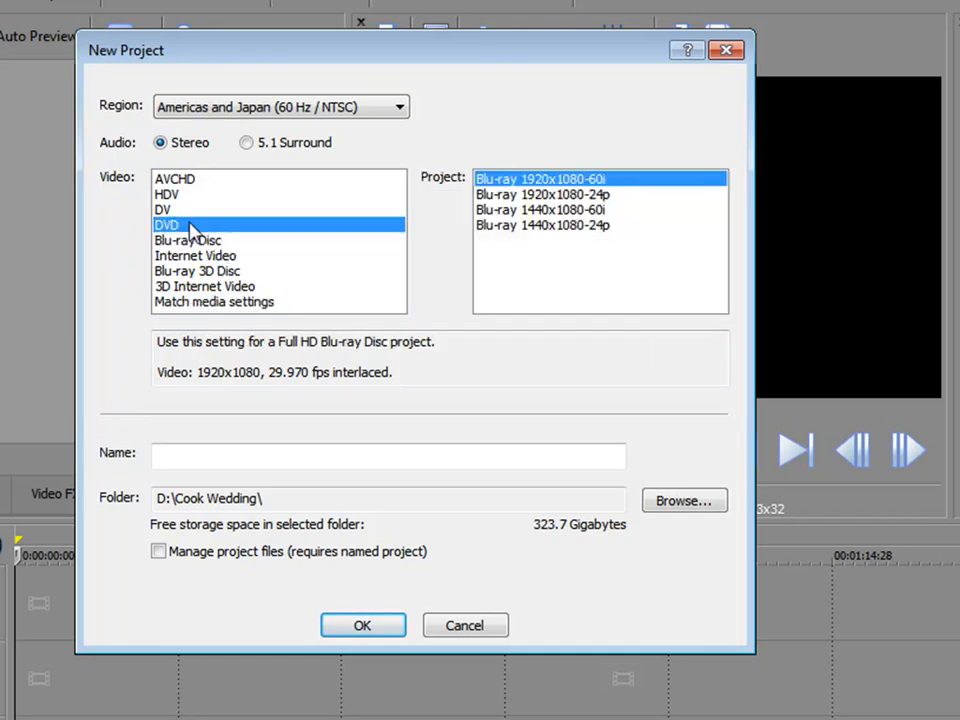
{"action": "left_click", "coordinate": [197, 271]}
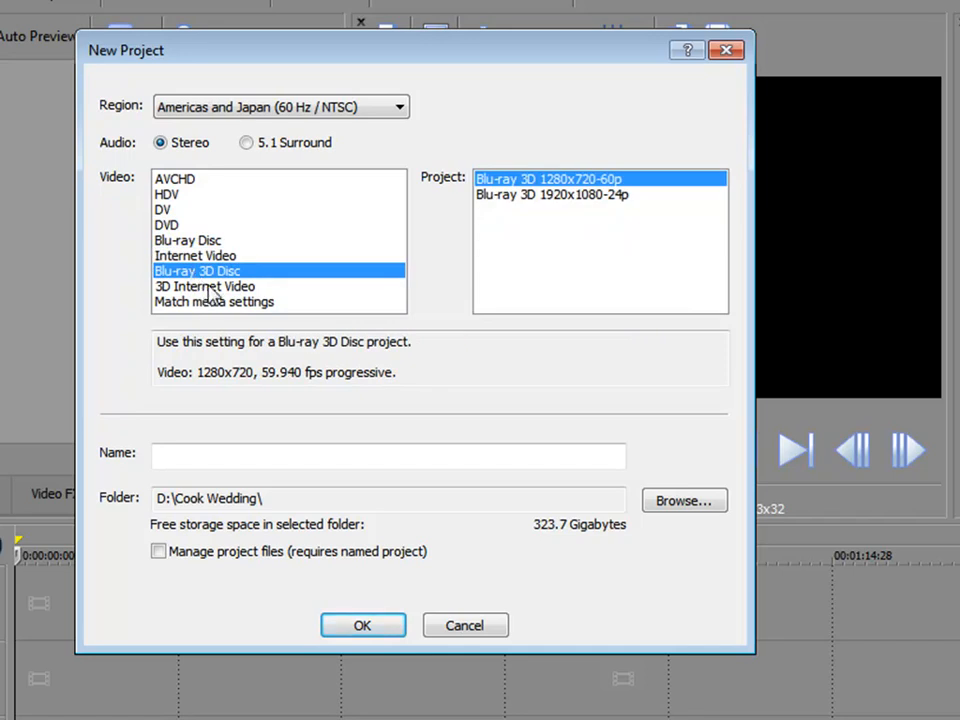
{"action": "left_click", "coordinate": [204, 286]}
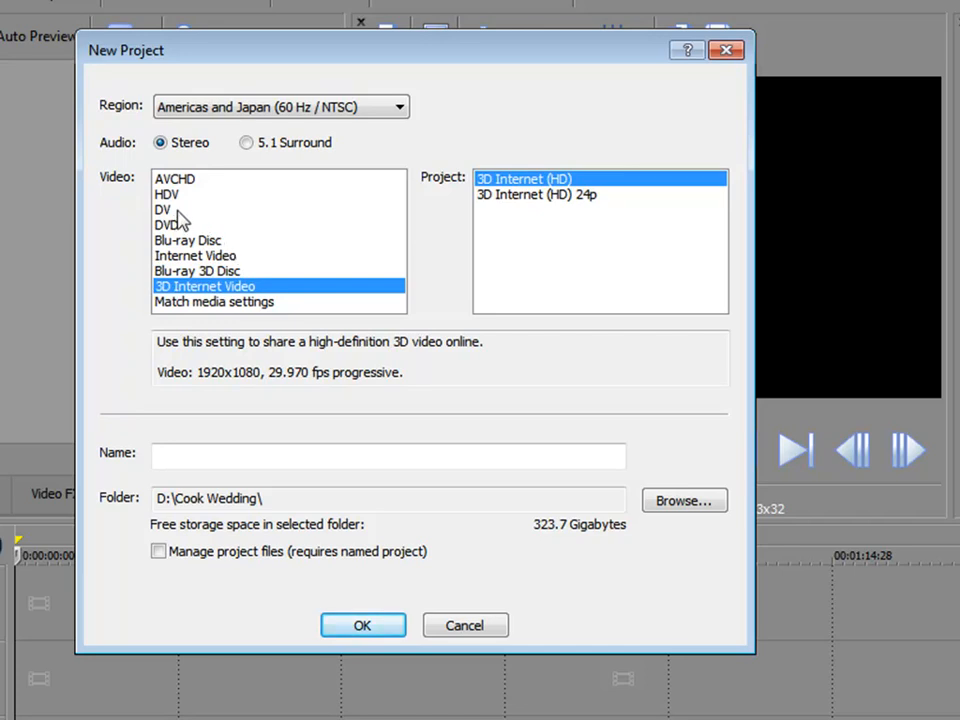
{"action": "left_click", "coordinate": [162, 209]}
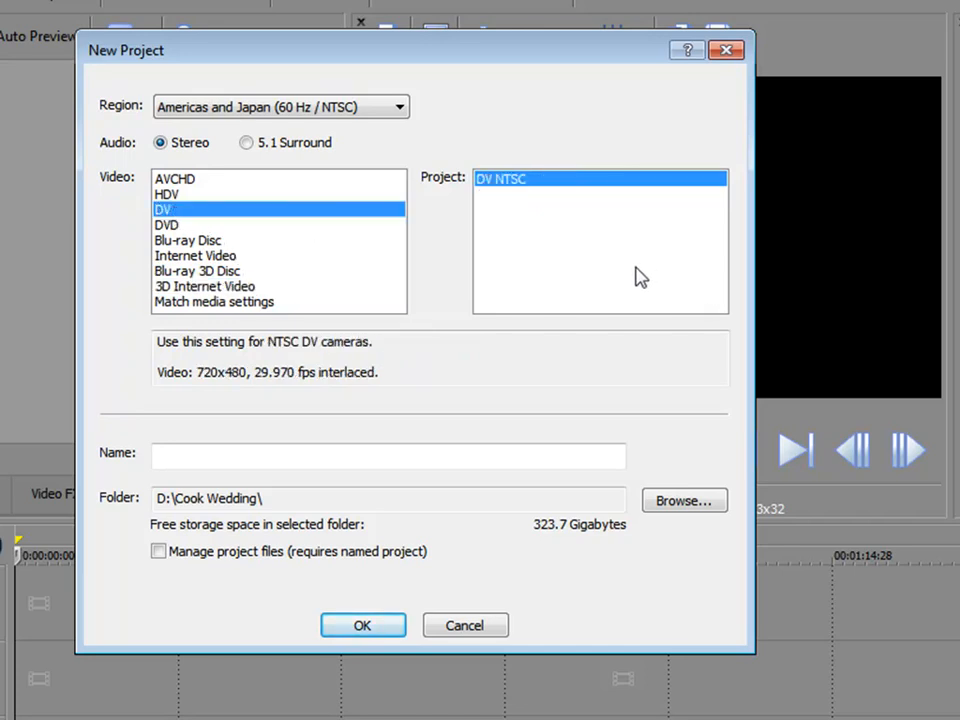
{"action": "mouse_move", "coordinate": [468, 320]}
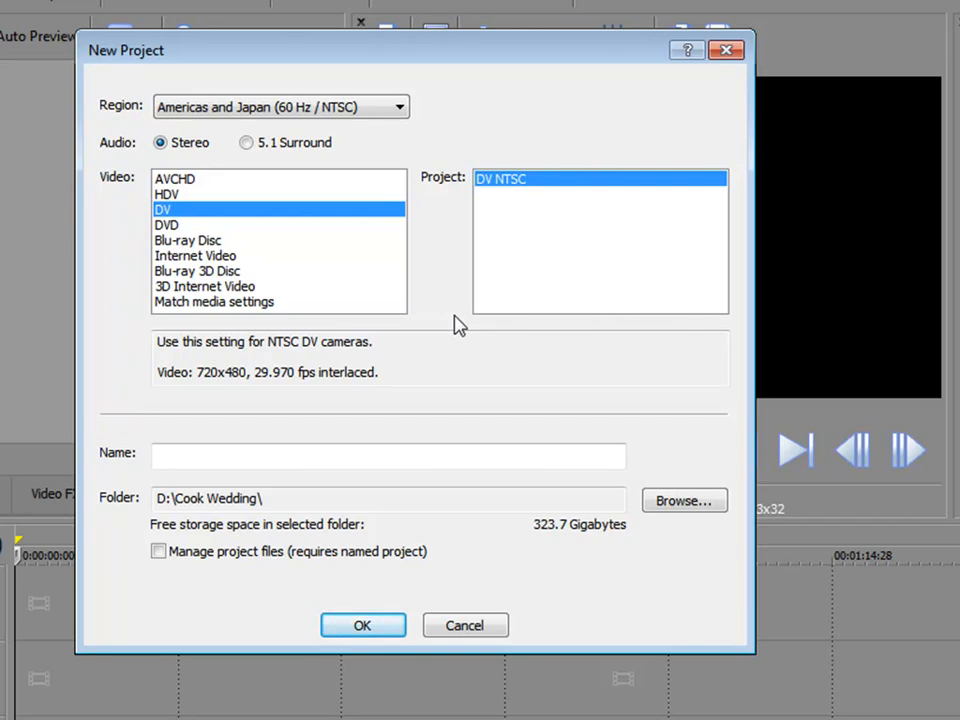
{"action": "left_click", "coordinate": [167, 194]}
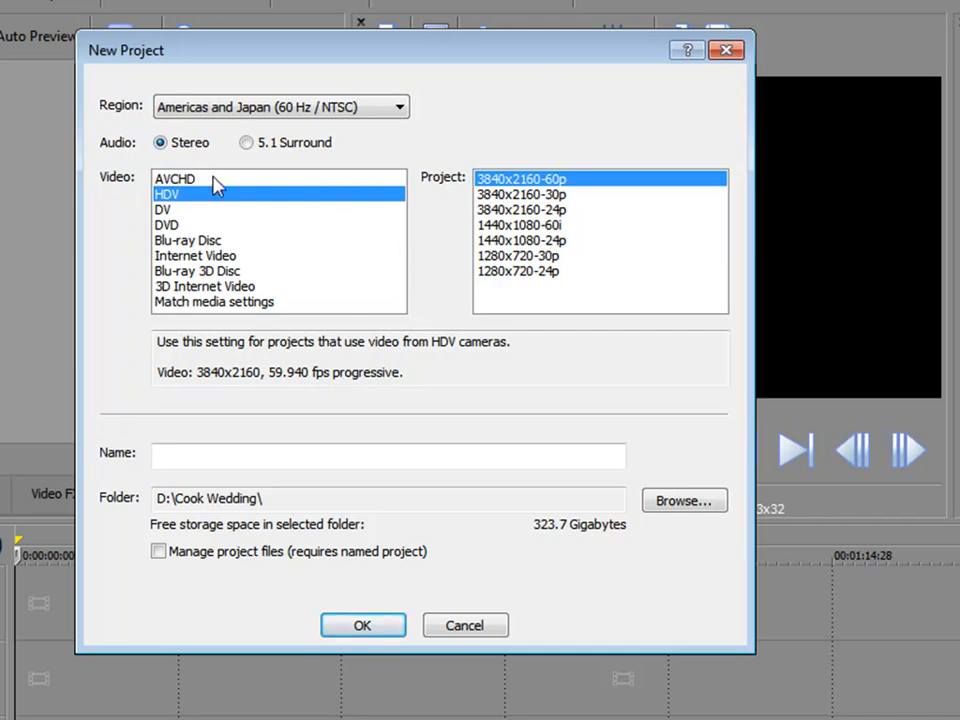
Step: Choose AVCHD with the 1920x1080-60i preset as the video format
{"action": "left_click", "coordinate": [174, 178]}
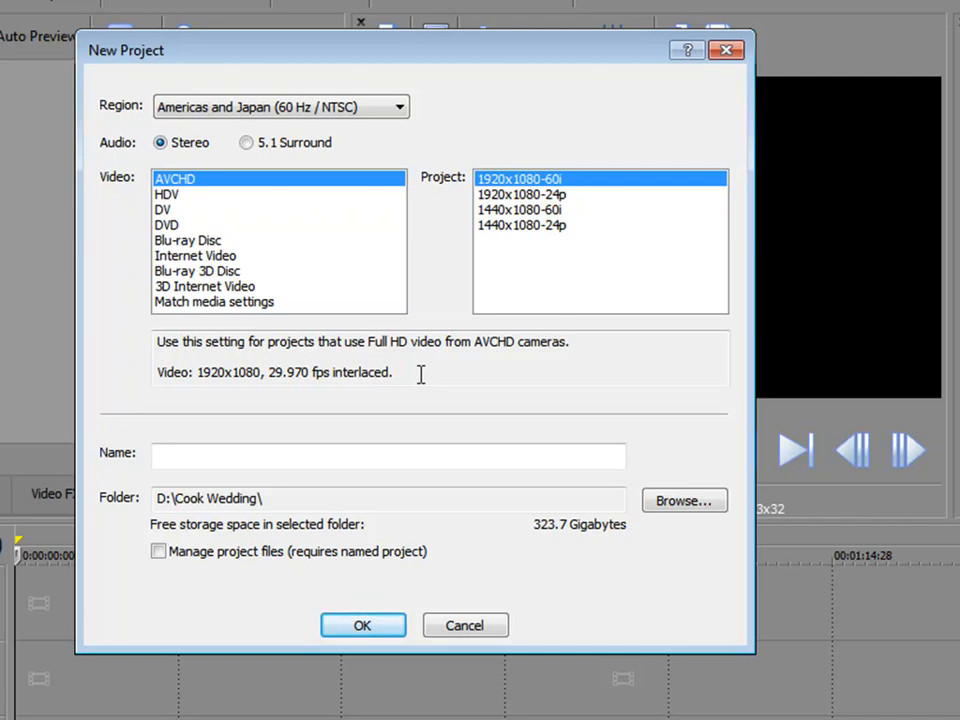
{"action": "mouse_move", "coordinate": [565, 248]}
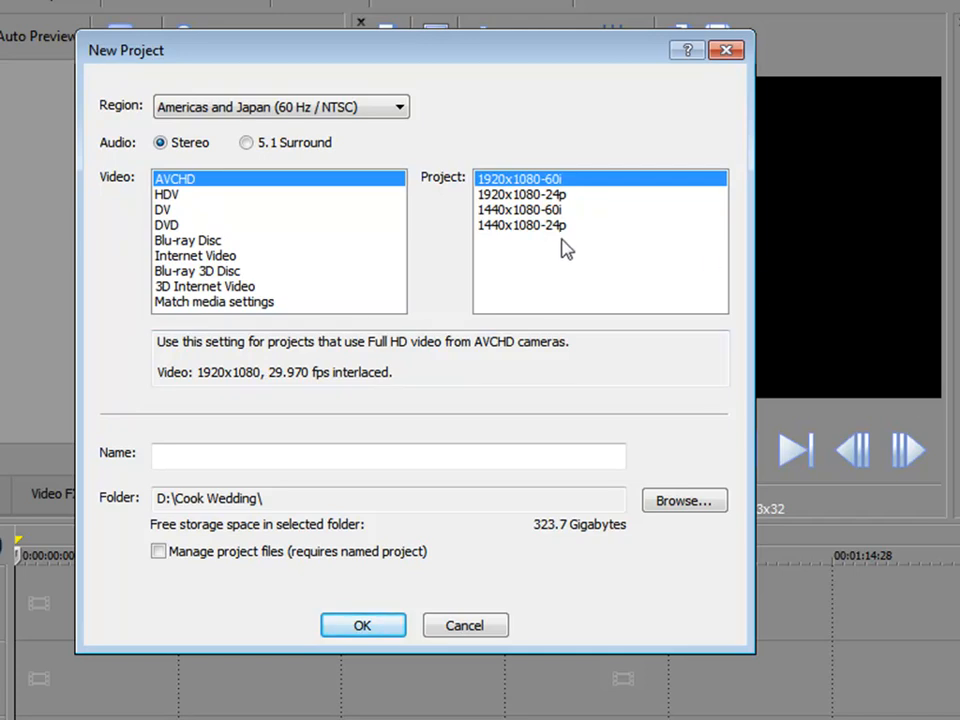
{"action": "mouse_move", "coordinate": [550, 190]}
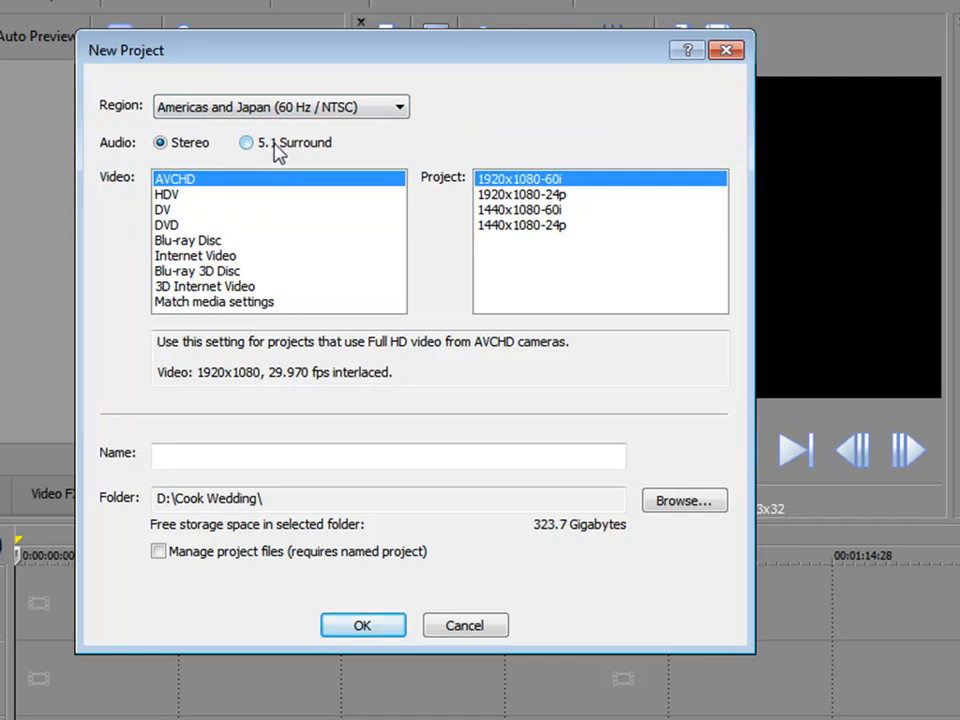
Step: Match media settings to clip 00002_20140203_104202.mts, replacing the first-picked 00013 clip
{"action": "left_click", "coordinate": [213, 301]}
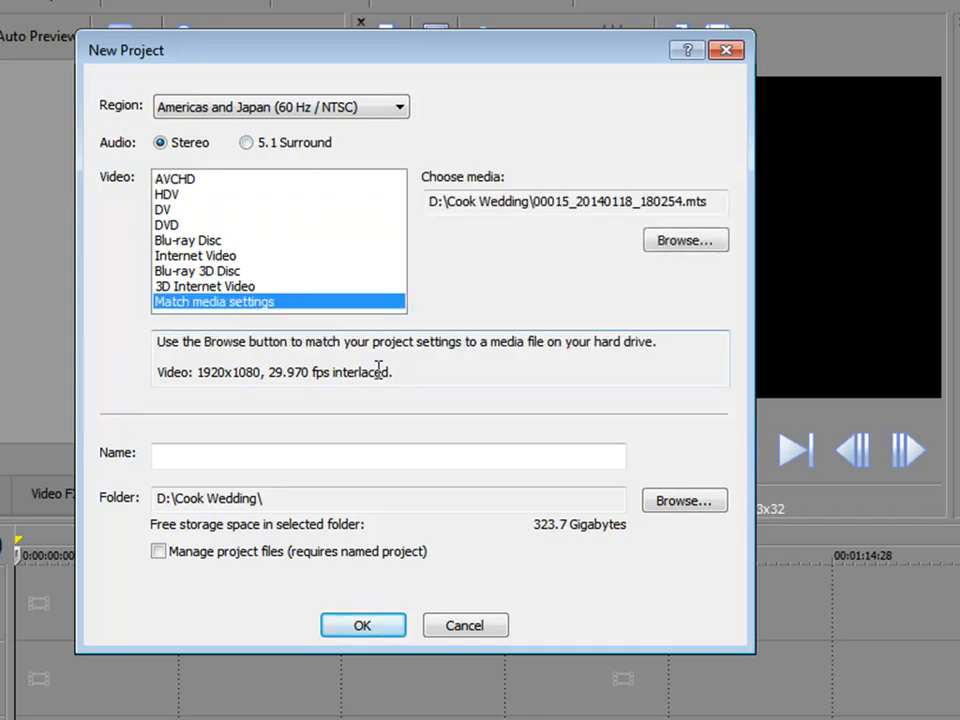
{"action": "mouse_move", "coordinate": [354, 328]}
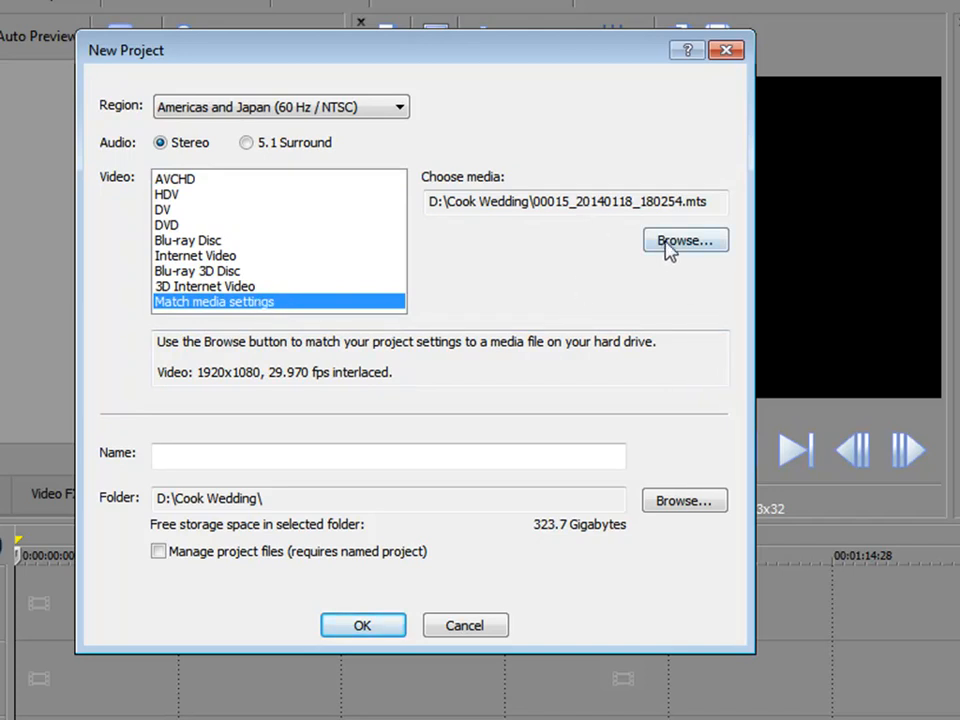
{"action": "left_click", "coordinate": [684, 241]}
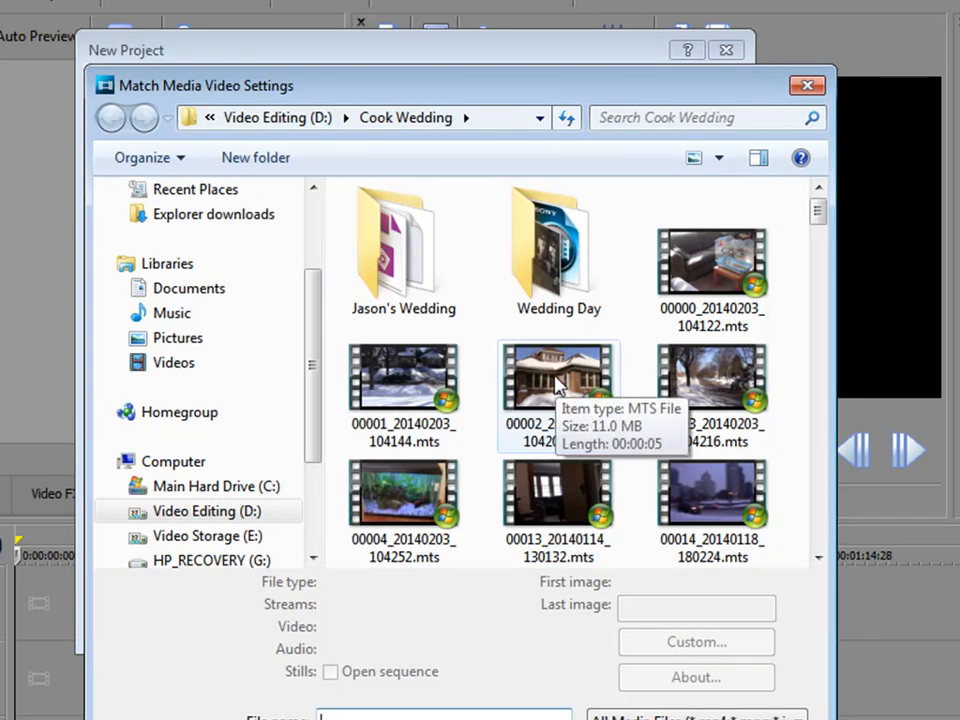
{"action": "mouse_move", "coordinate": [560, 490]}
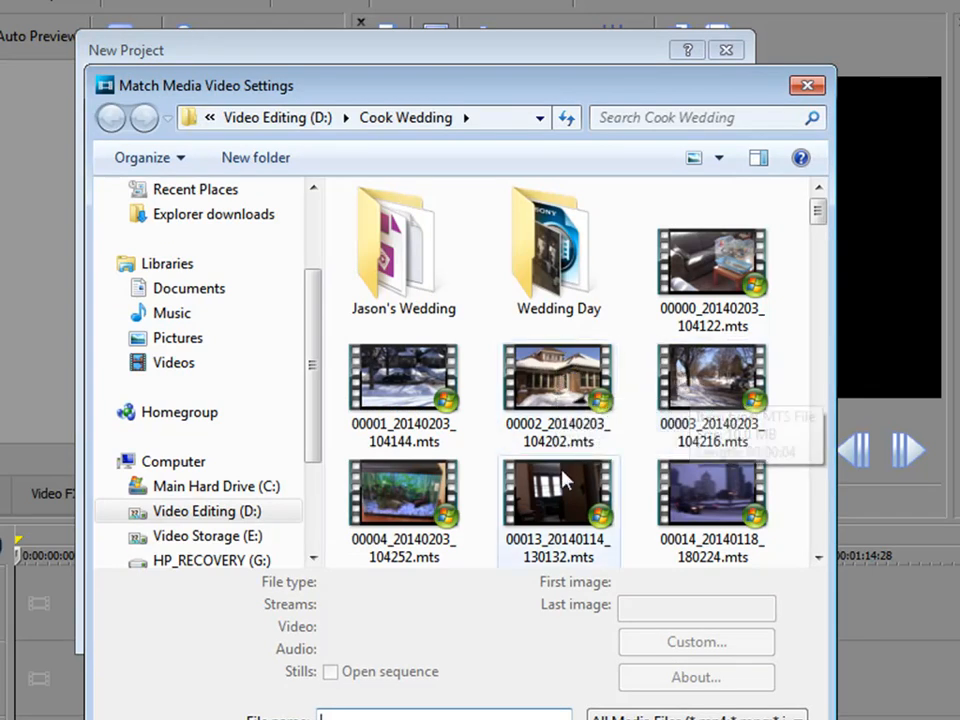
{"action": "left_click", "coordinate": [558, 490]}
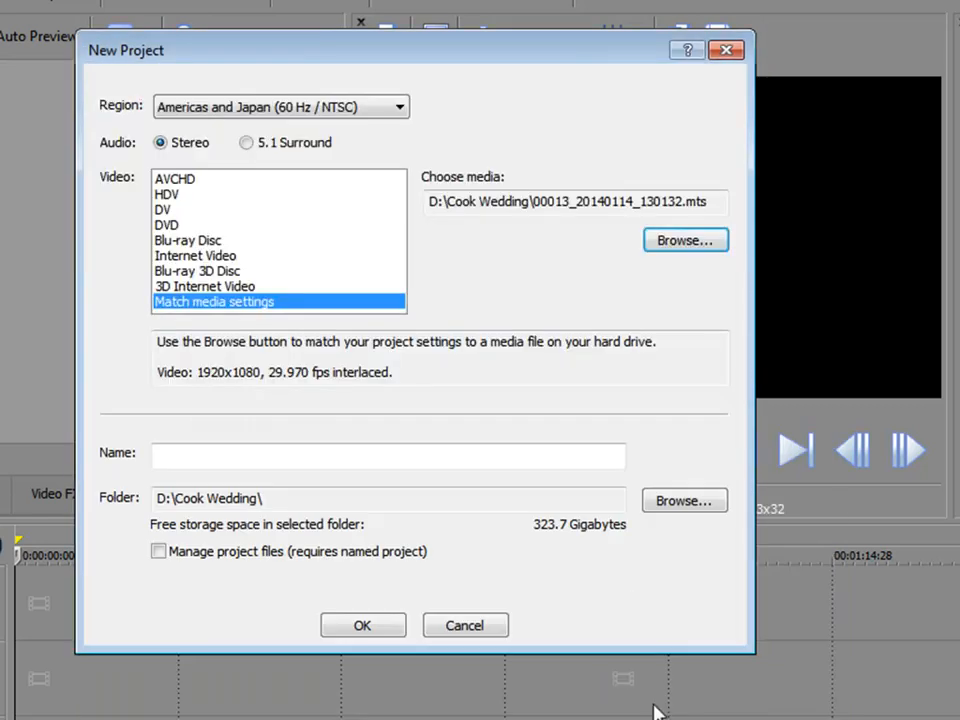
{"action": "mouse_move", "coordinate": [428, 138]}
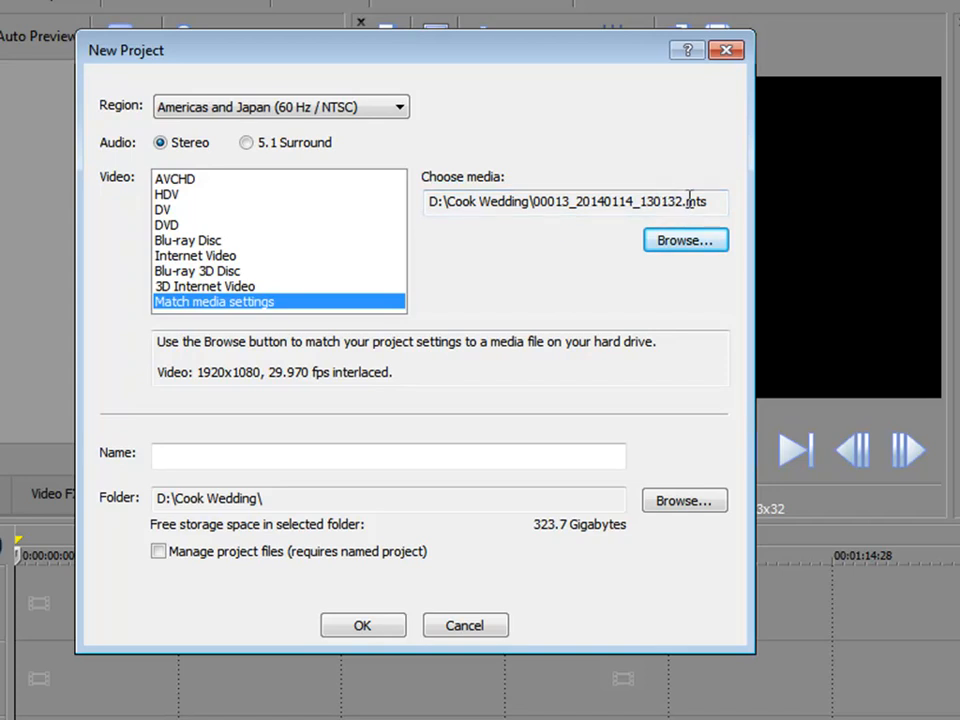
{"action": "mouse_move", "coordinate": [685, 240]}
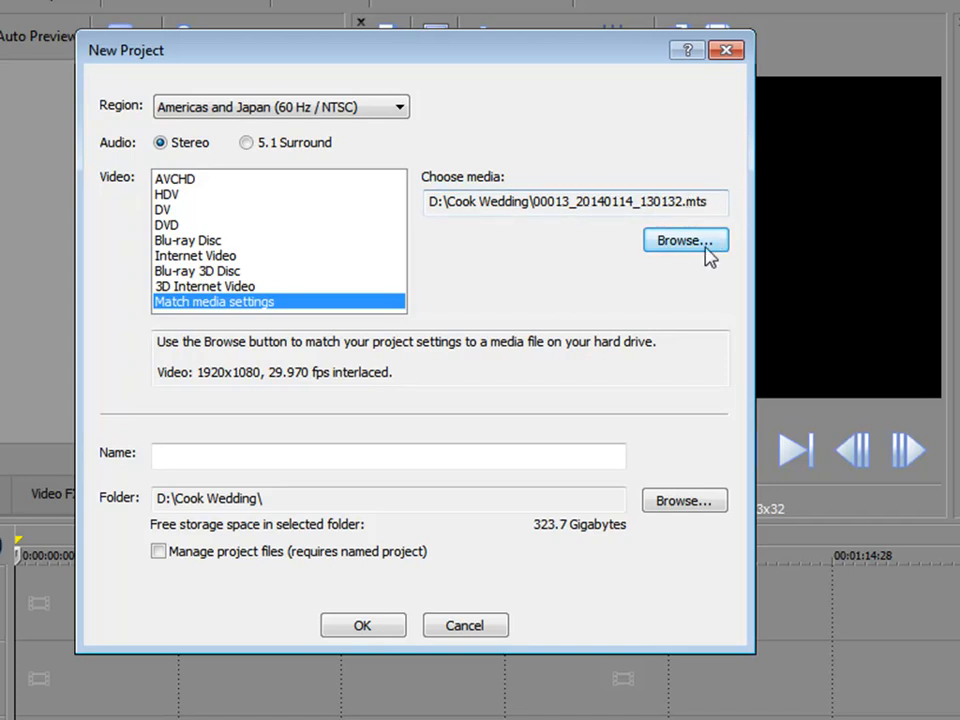
{"action": "left_click", "coordinate": [685, 240]}
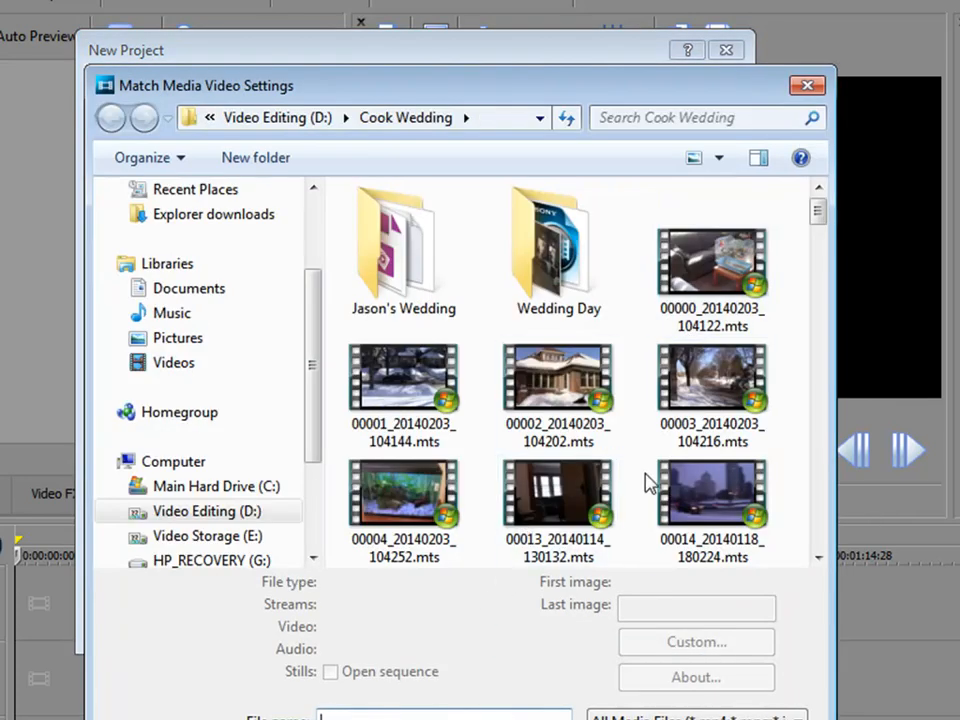
{"action": "left_click", "coordinate": [558, 378]}
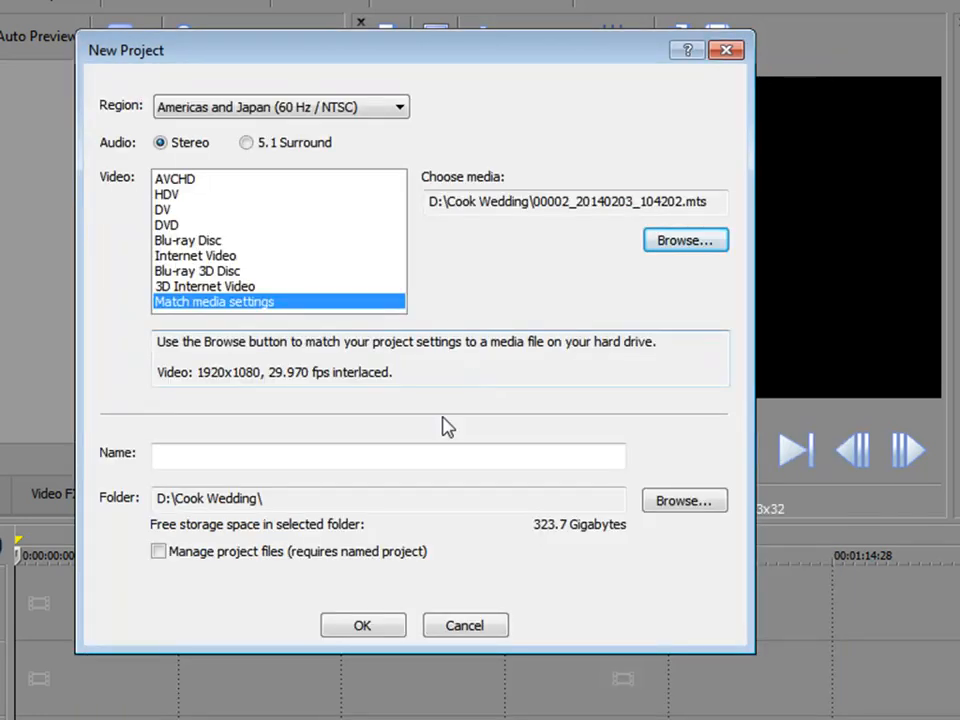
Step: Enable managed project files, name the project 'Reception', and create it
{"action": "left_click", "coordinate": [388, 456]}
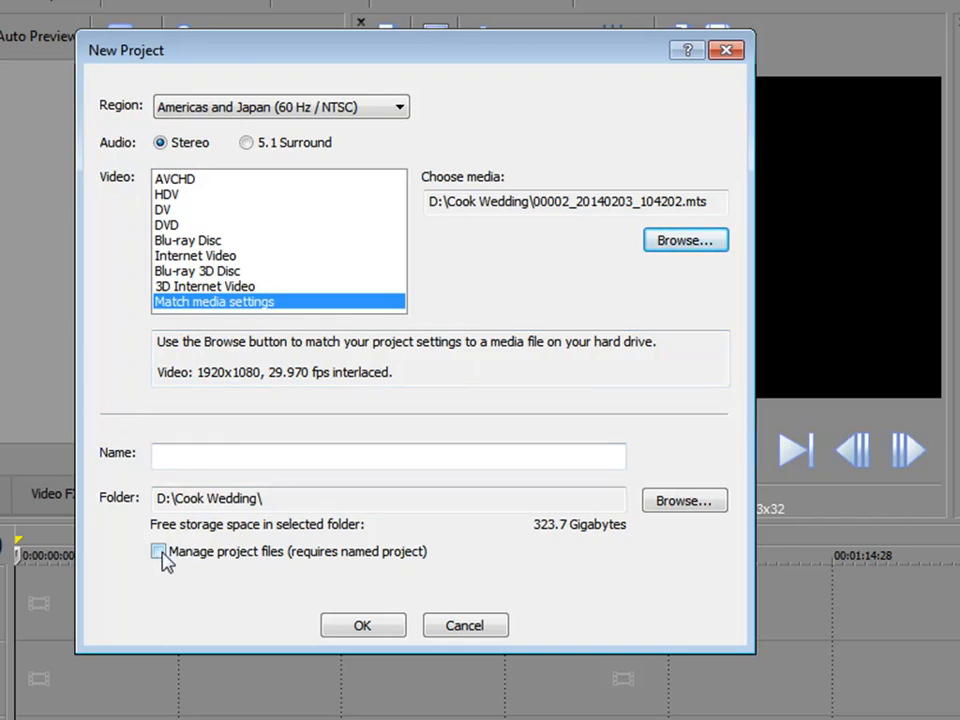
{"action": "left_click", "coordinate": [157, 551]}
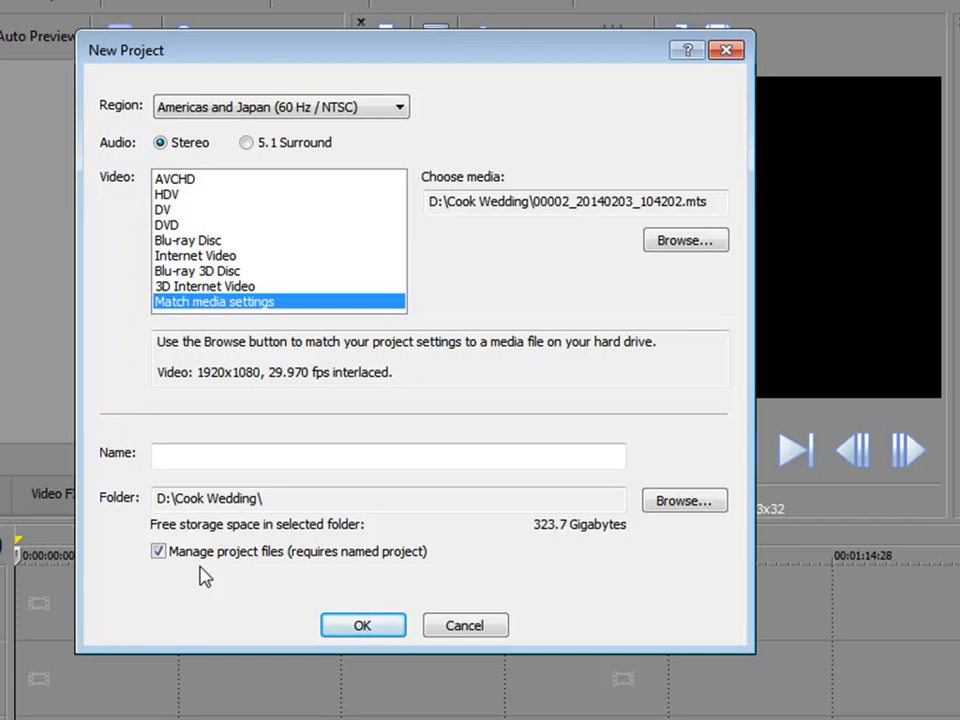
{"action": "left_click", "coordinate": [388, 455]}
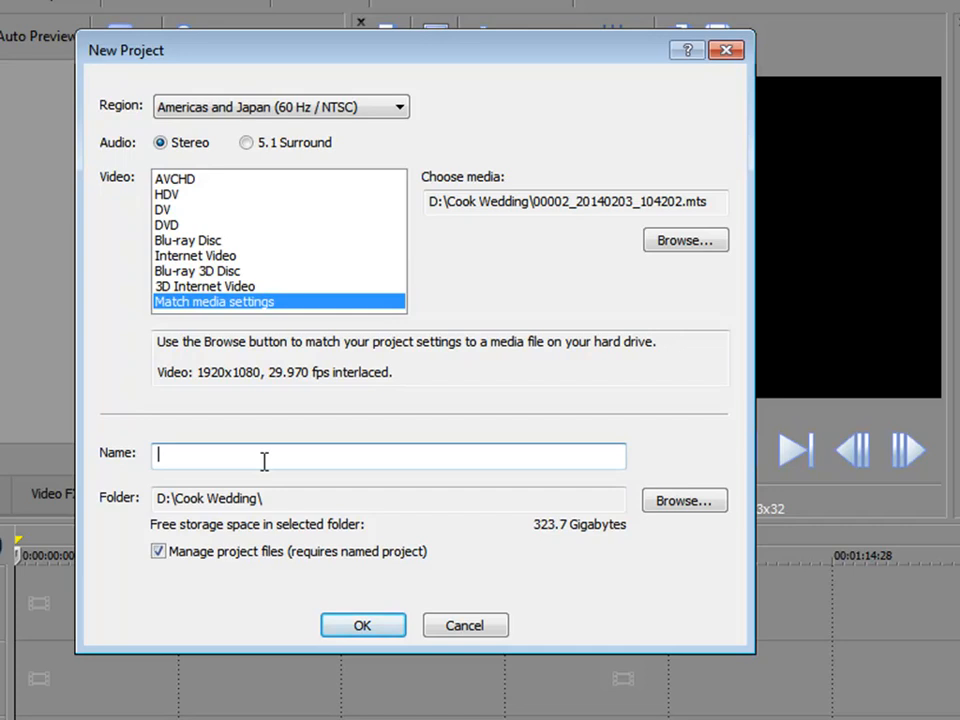
{"action": "type", "text": "Reception"}
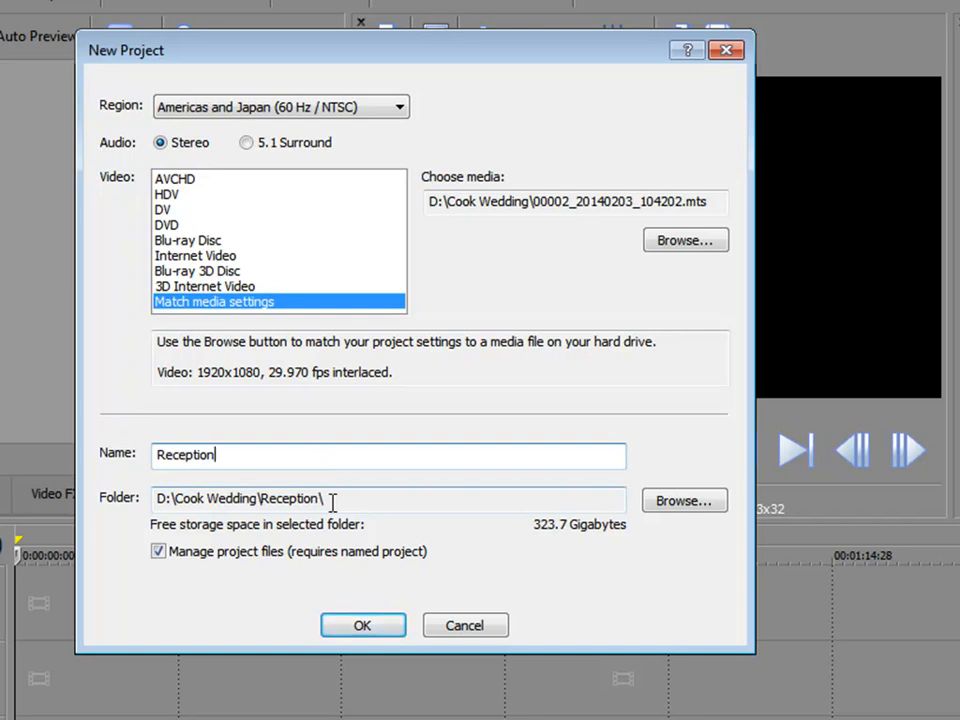
{"action": "mouse_move", "coordinate": [461, 591]}
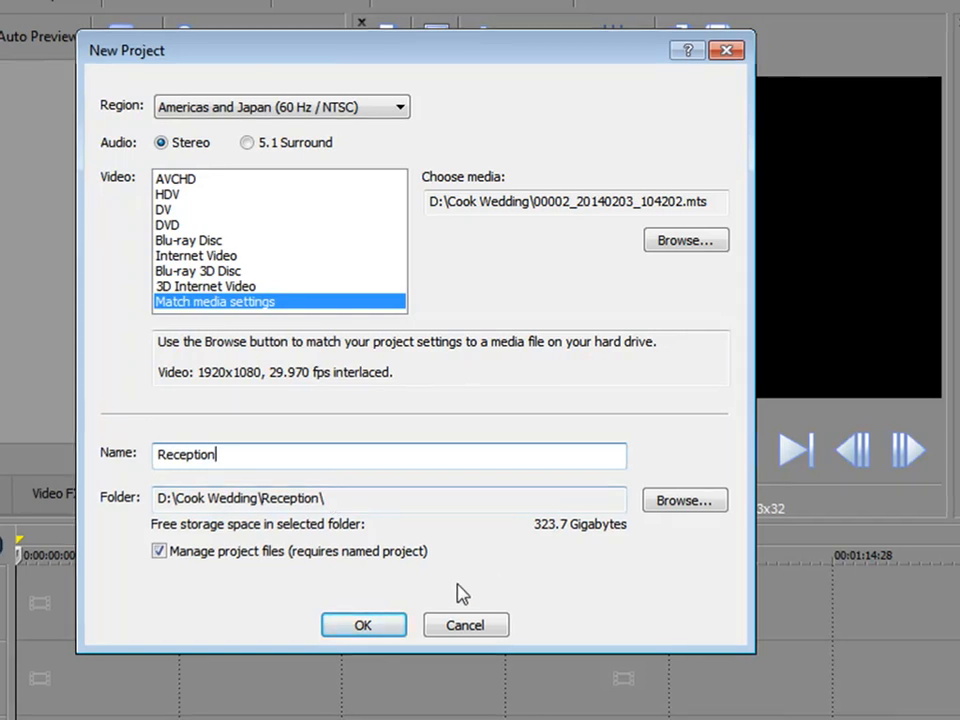
{"action": "left_click", "coordinate": [363, 624]}
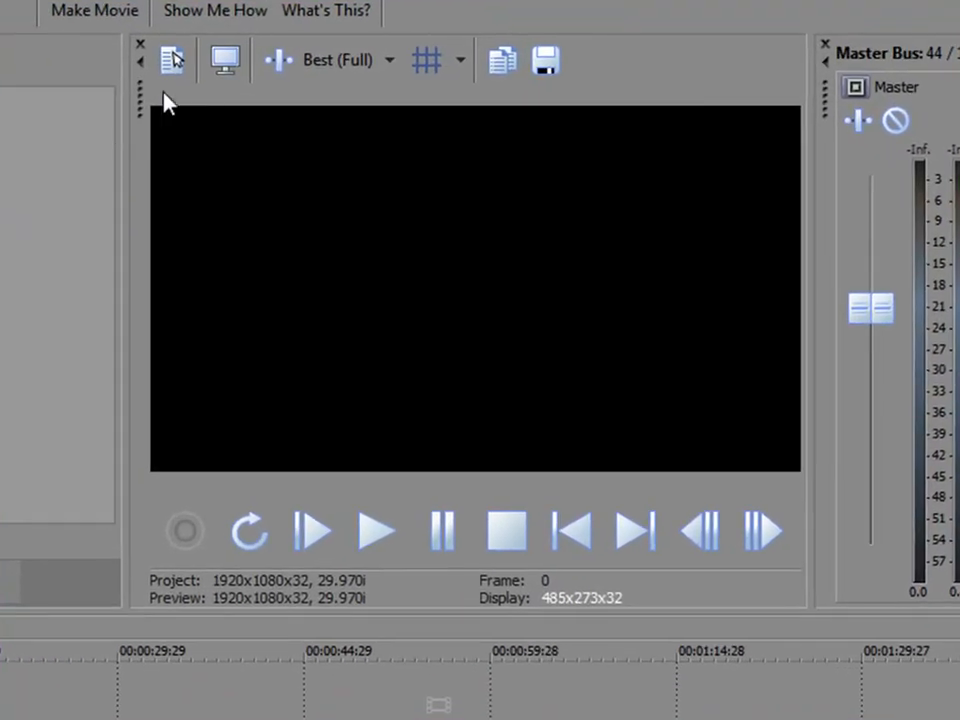
{"action": "mouse_move", "coordinate": [172, 60]}
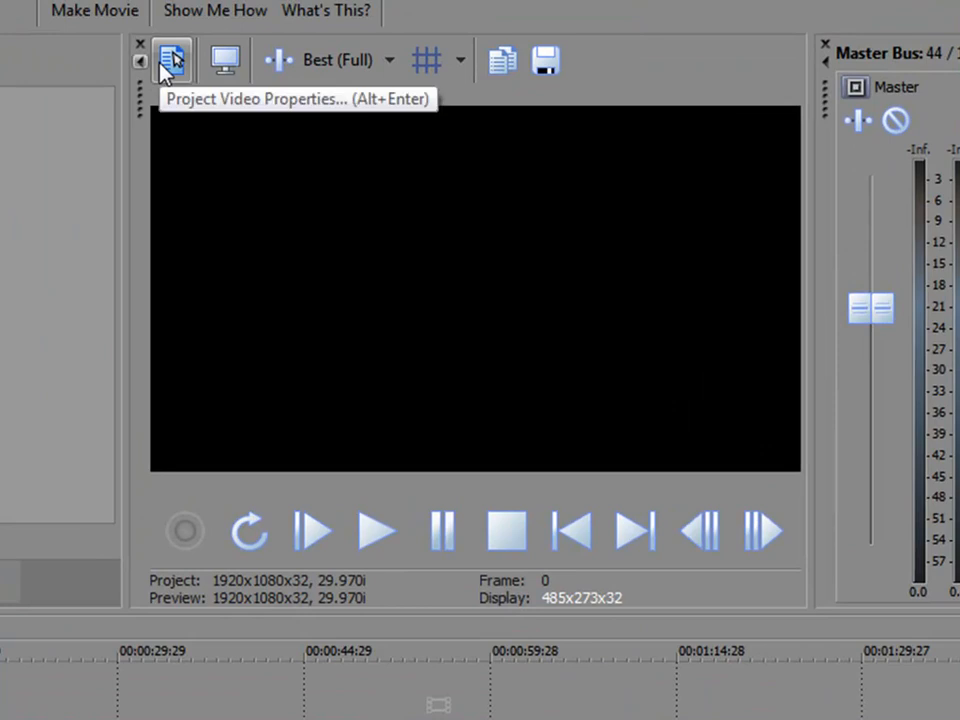
{"action": "left_click", "coordinate": [172, 60]}
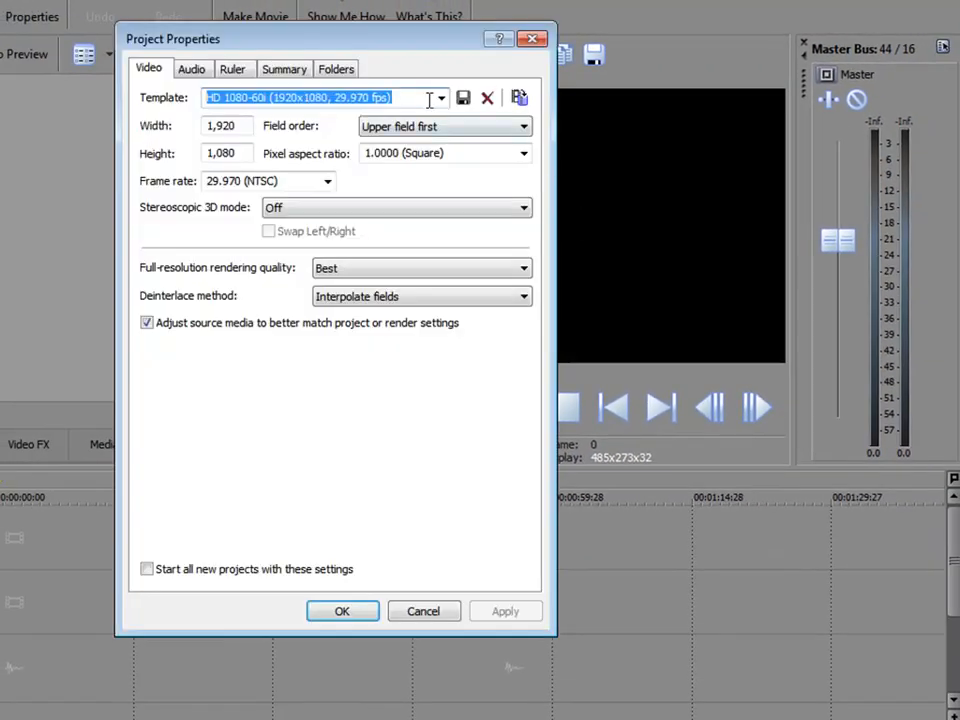
{"action": "left_click", "coordinate": [440, 97]}
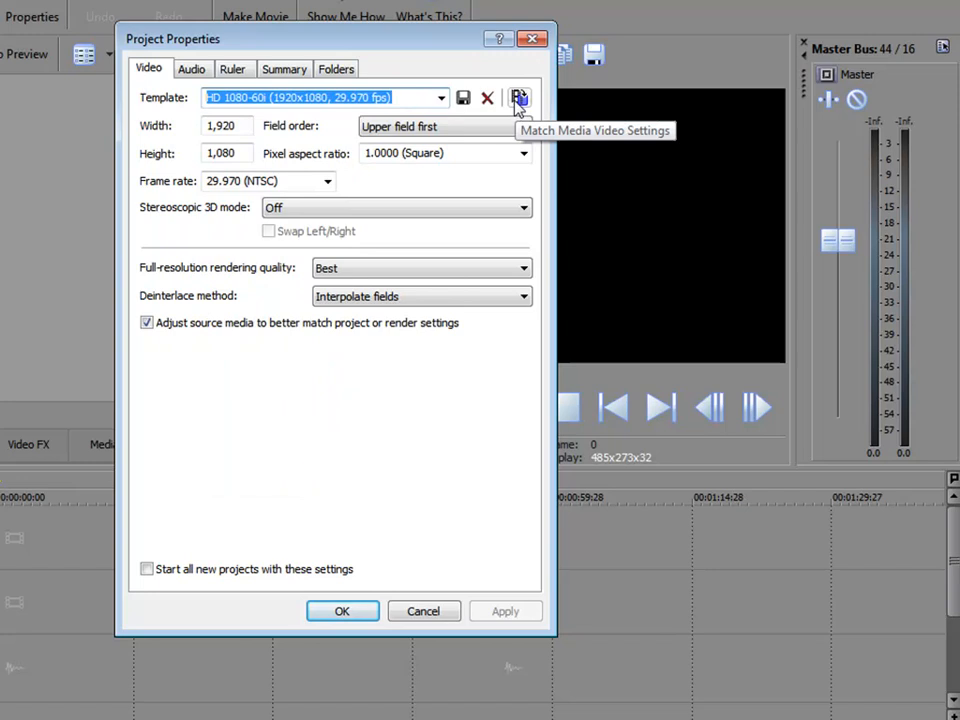
{"action": "left_click", "coordinate": [519, 97]}
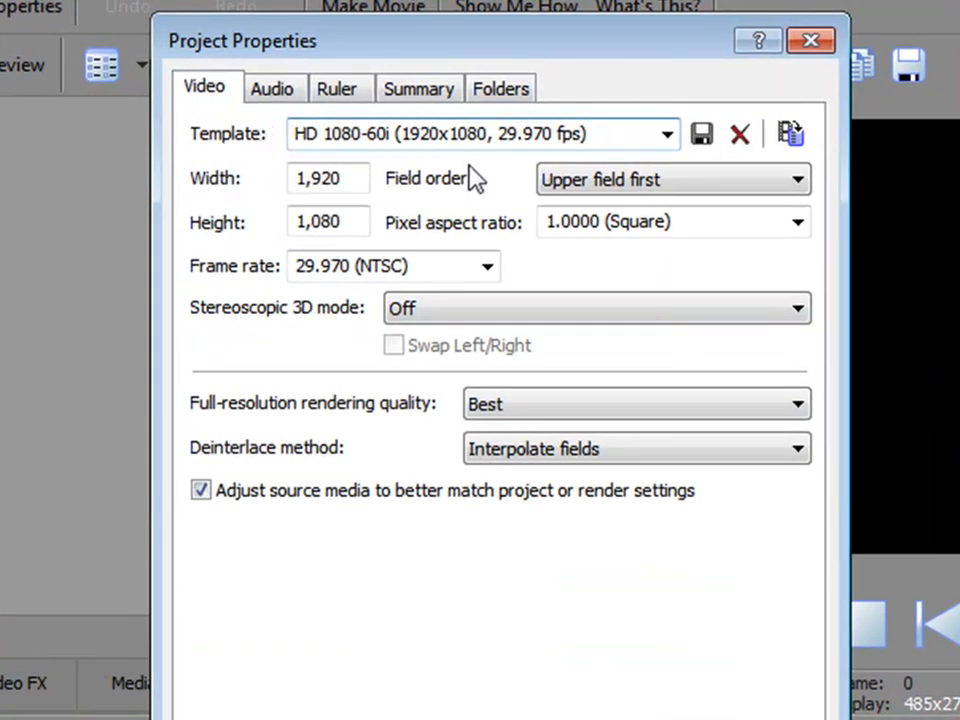
{"action": "mouse_move", "coordinate": [465, 195]}
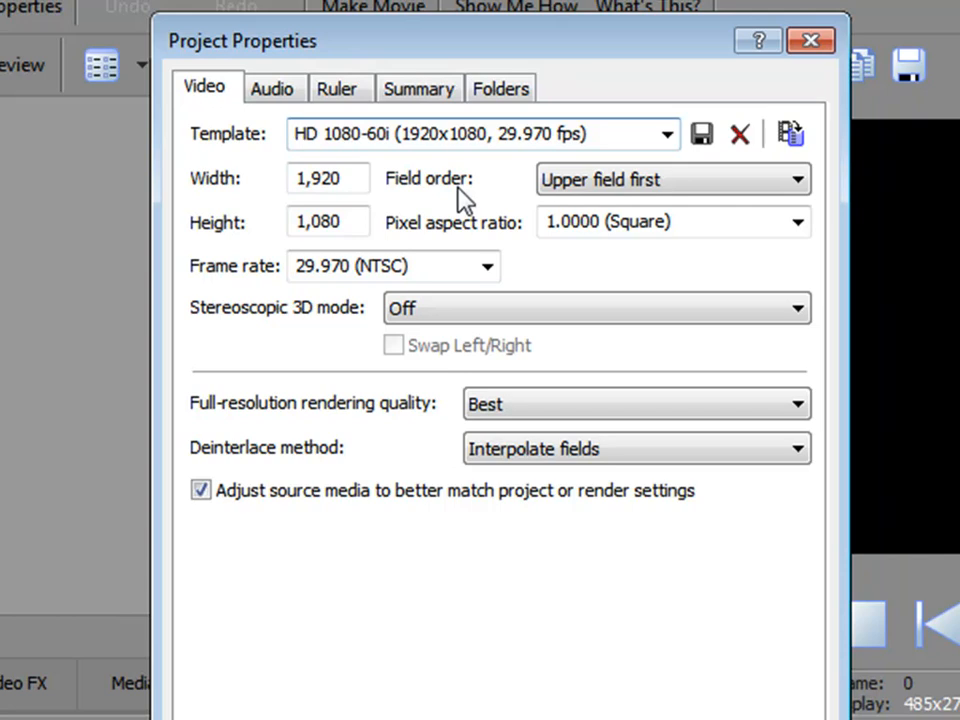
{"action": "left_click", "coordinate": [300, 133]}
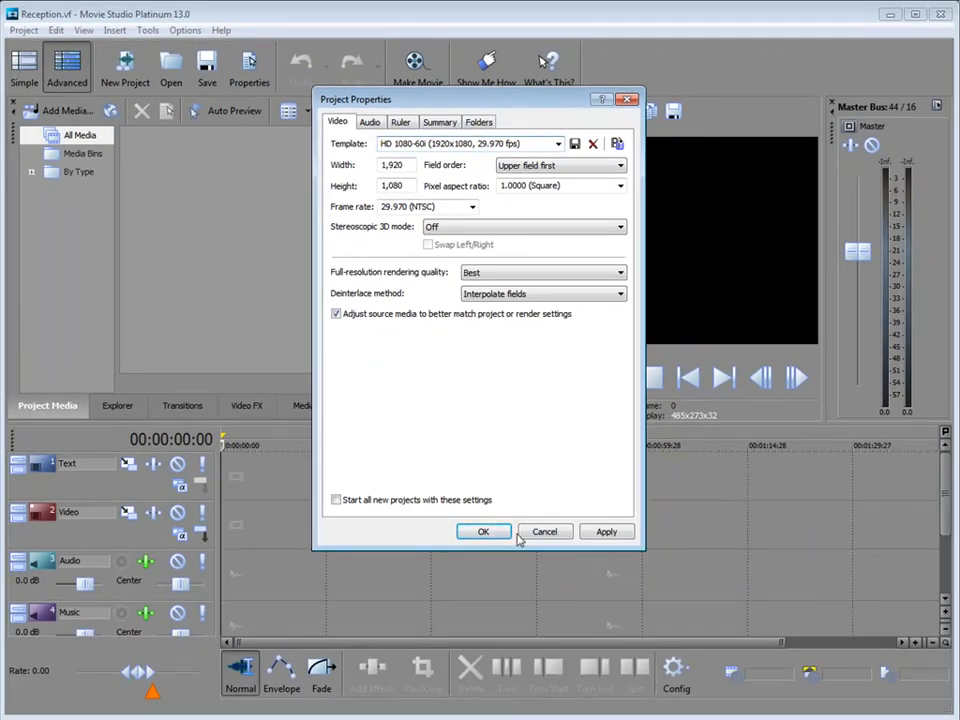
{"action": "left_click", "coordinate": [483, 531]}
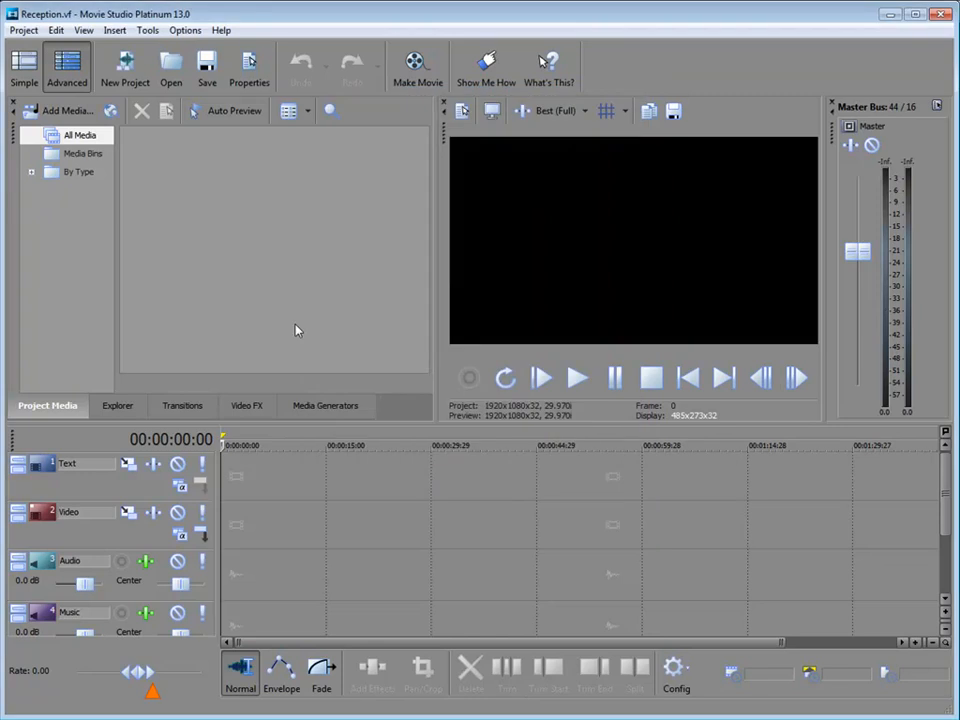